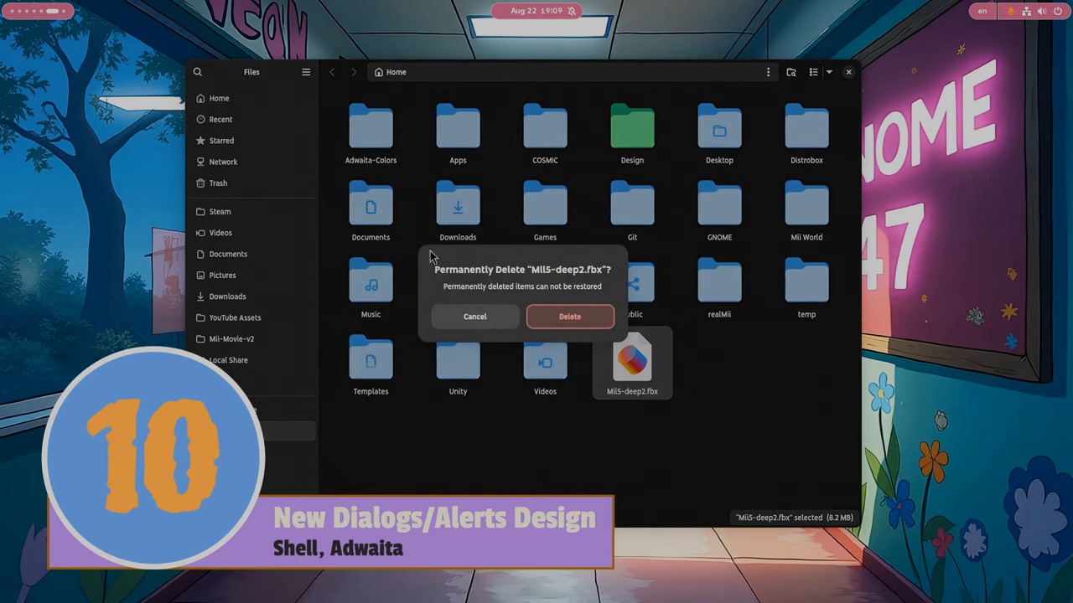
Cancel permanently deleting Mii5-deep2.fbx and cancel the automatic power-off prompt.
{"action": "left_click", "coordinate": [475, 315]}
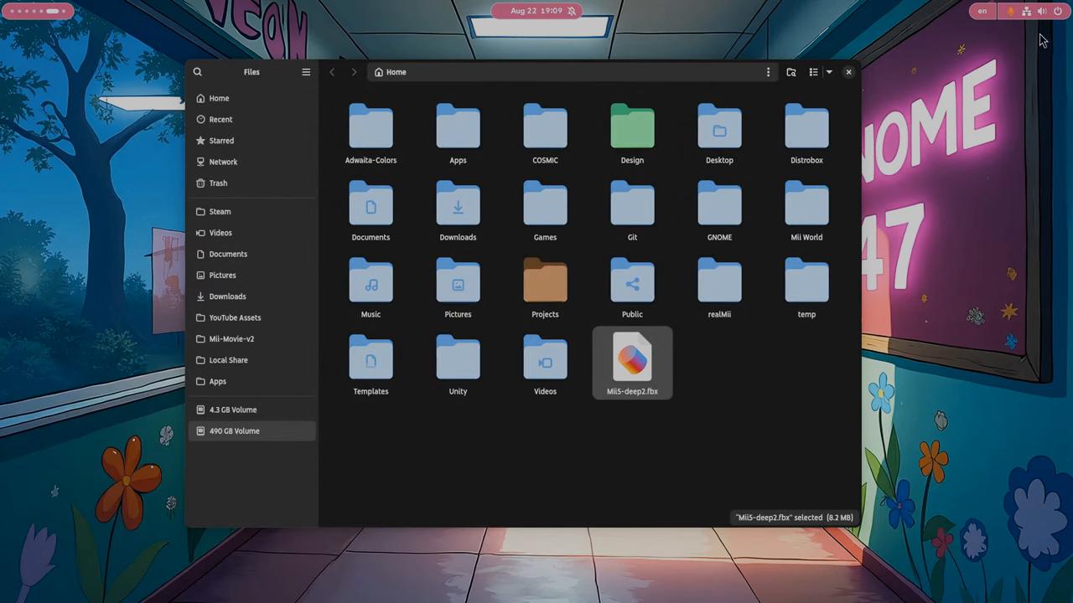
{"action": "left_click", "coordinate": [1026, 10]}
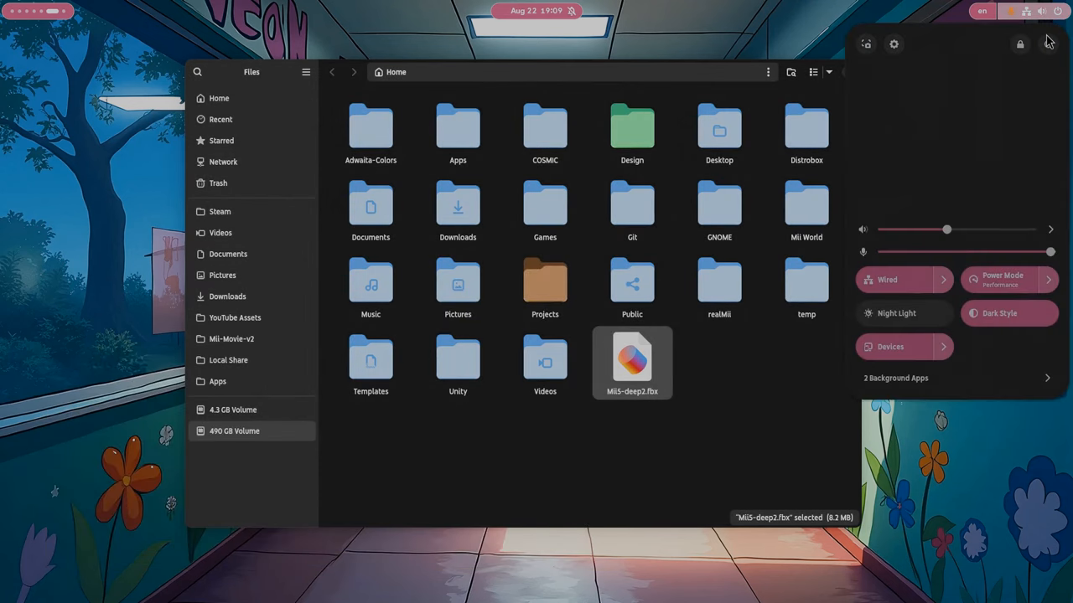
{"action": "left_click", "coordinate": [1019, 43]}
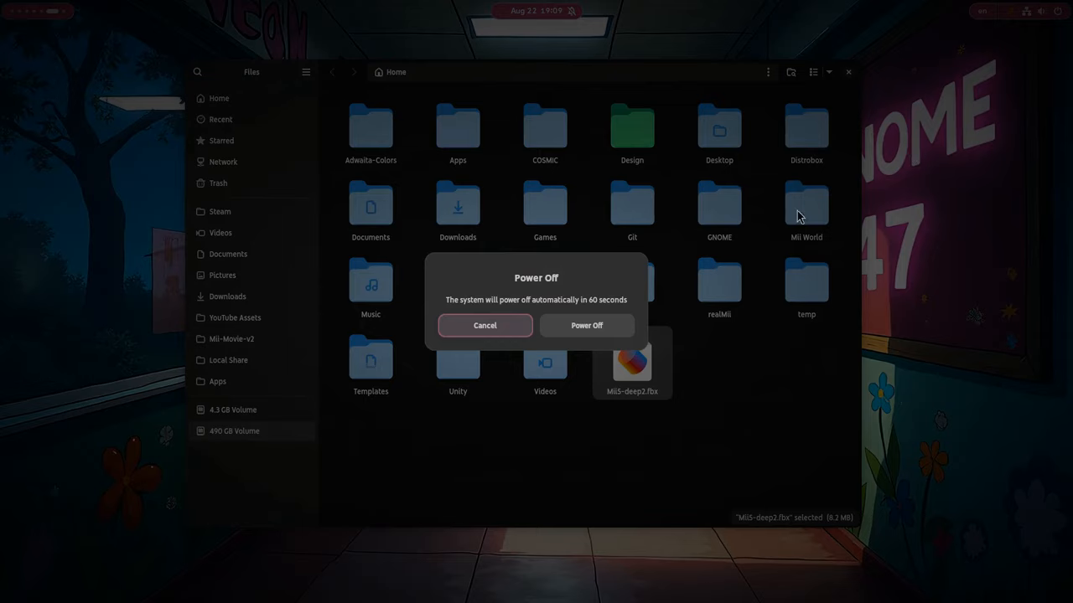
{"action": "left_click", "coordinate": [485, 325]}
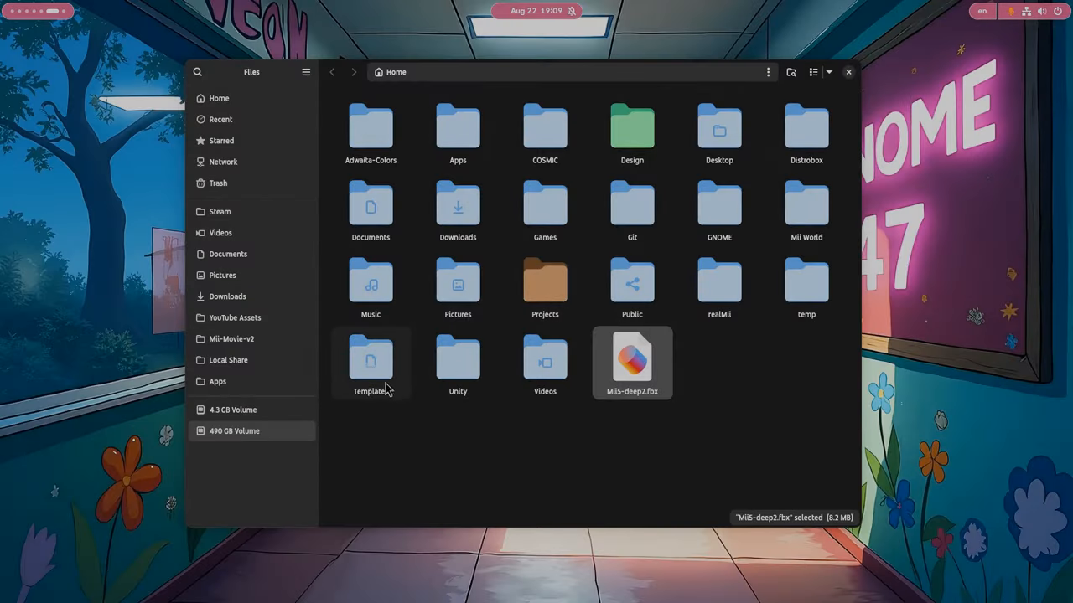
Scroll the touch-serials merge request activity and open the linked gtk#6646 issue.
{"action": "left_click", "coordinate": [235, 431]}
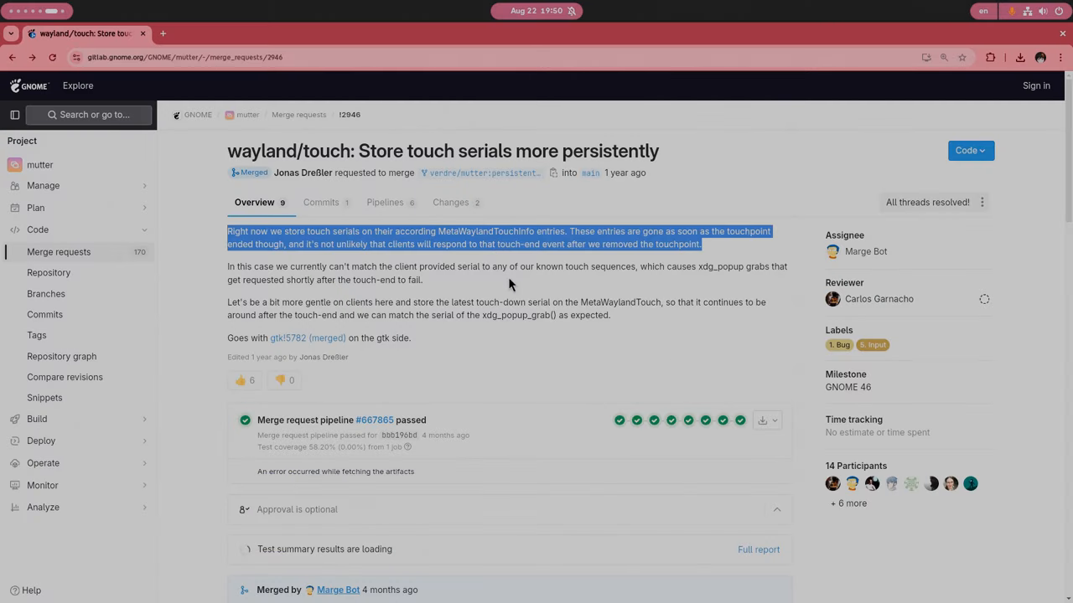
{"action": "mouse_move", "coordinate": [536, 357]}
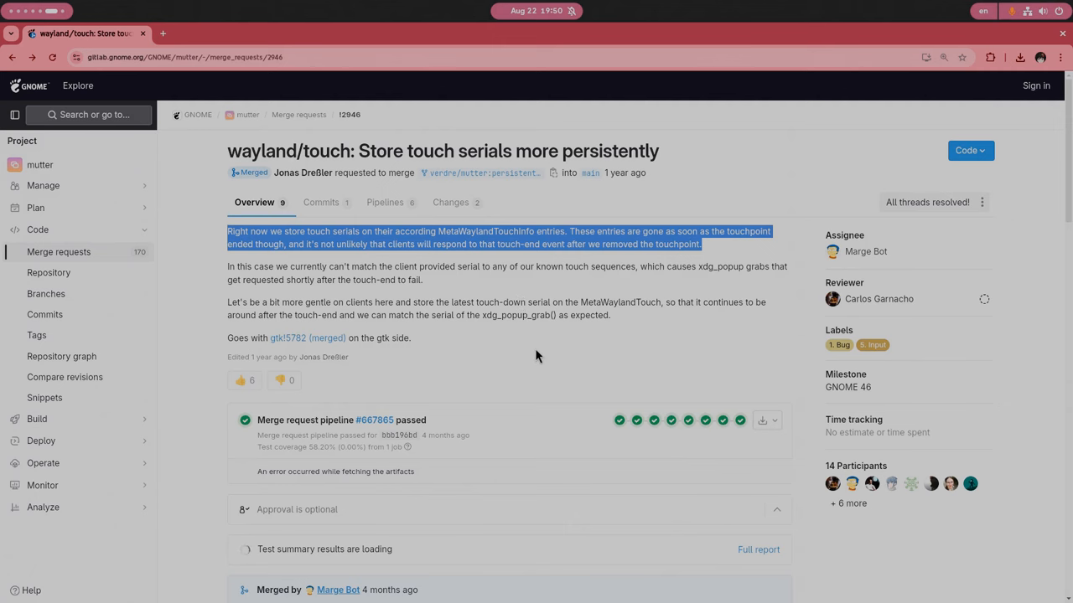
{"action": "scroll", "scroll_direction": "down", "scroll_amount": 3}
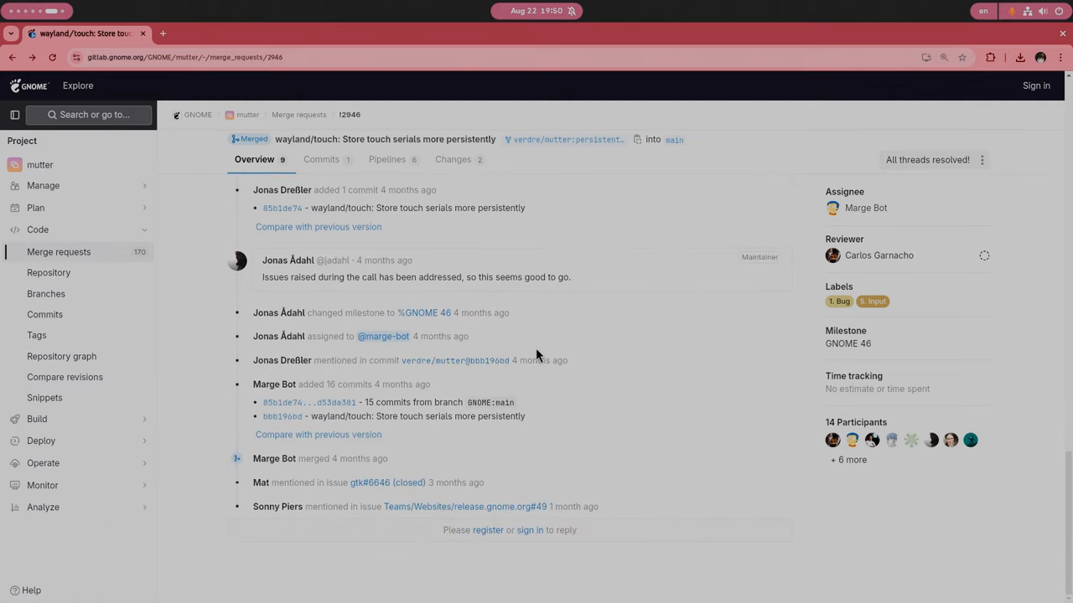
{"action": "mouse_move", "coordinate": [399, 491]}
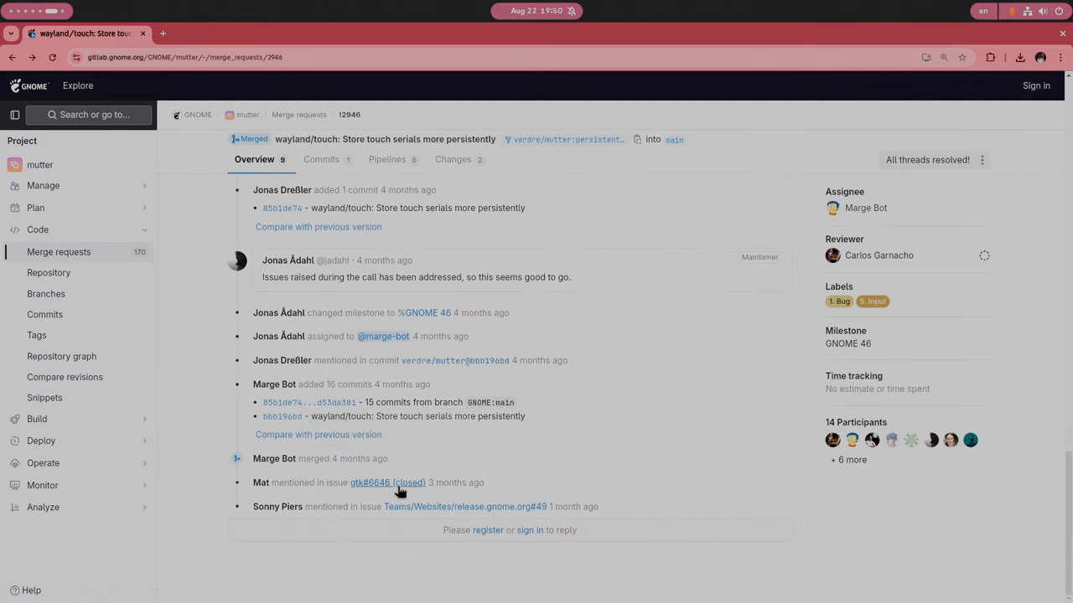
{"action": "left_click", "coordinate": [370, 482]}
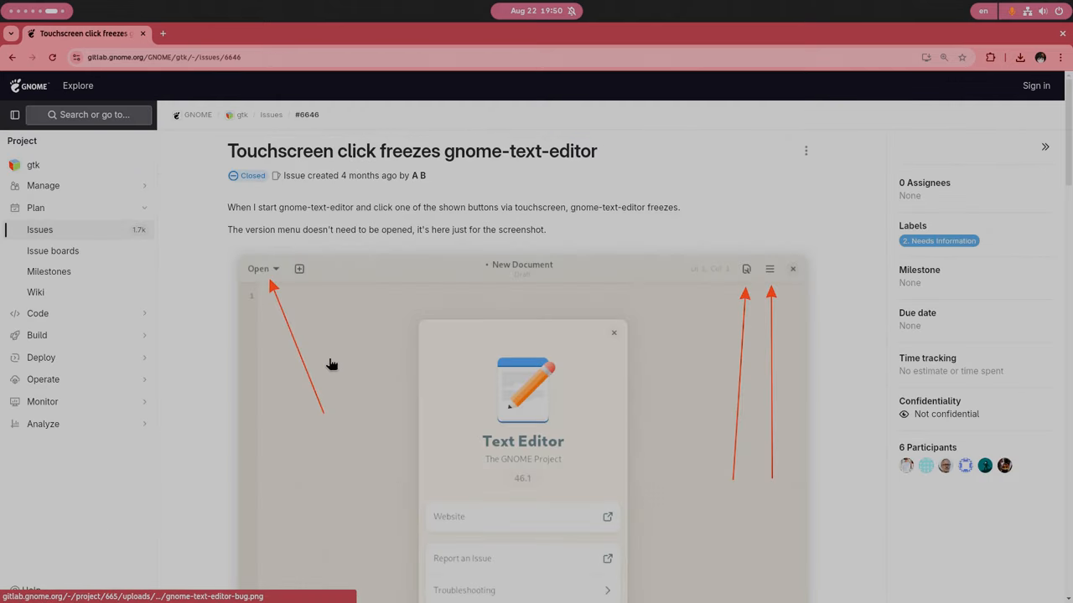
{"action": "mouse_move", "coordinate": [740, 331]}
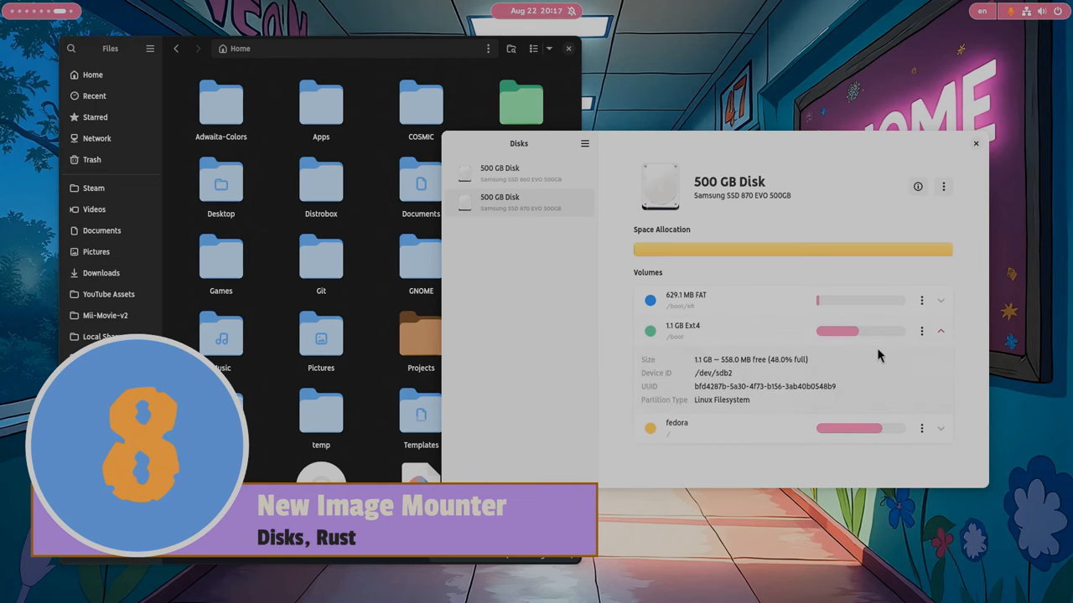
Cancel a filesystem check on the 1.1 GB Ext4 partition, then mount archlinux-2024.08.01-x86_64.iso read-only.
{"action": "left_click", "coordinate": [921, 331]}
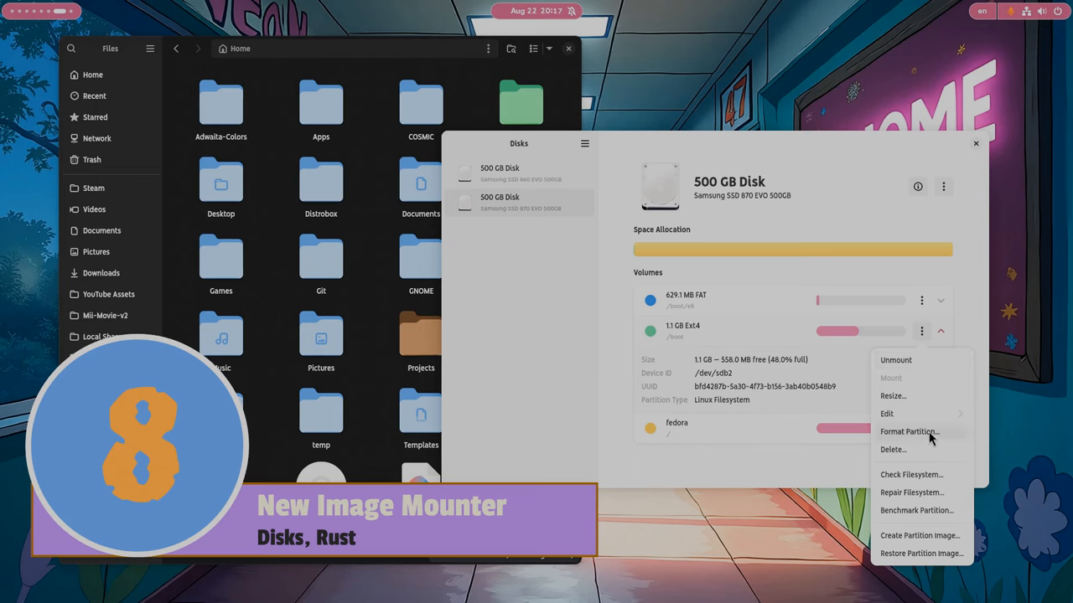
{"action": "left_click", "coordinate": [911, 475]}
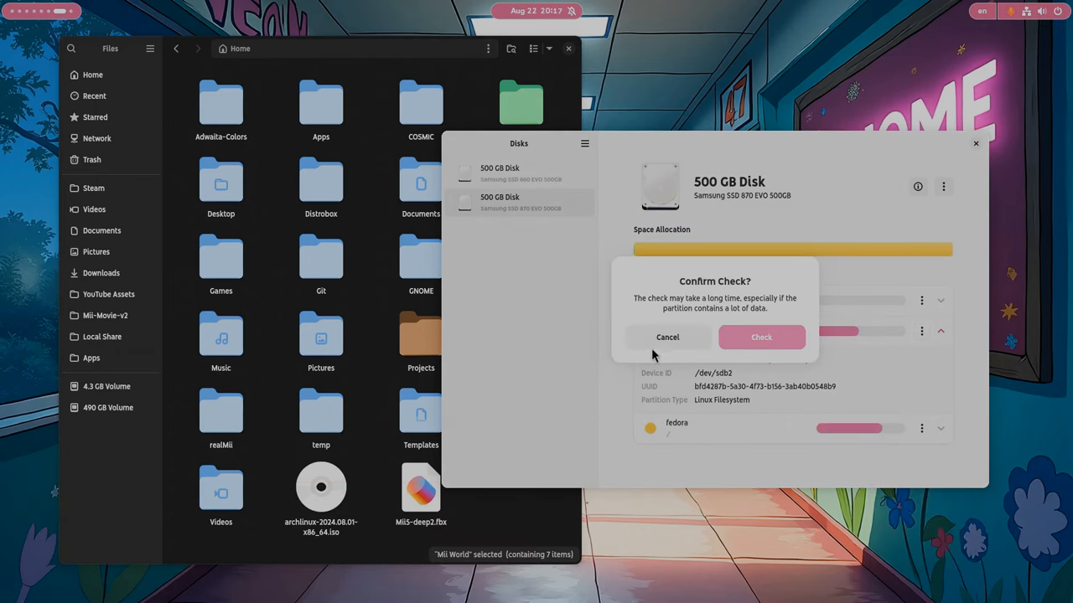
{"action": "left_click", "coordinate": [667, 336]}
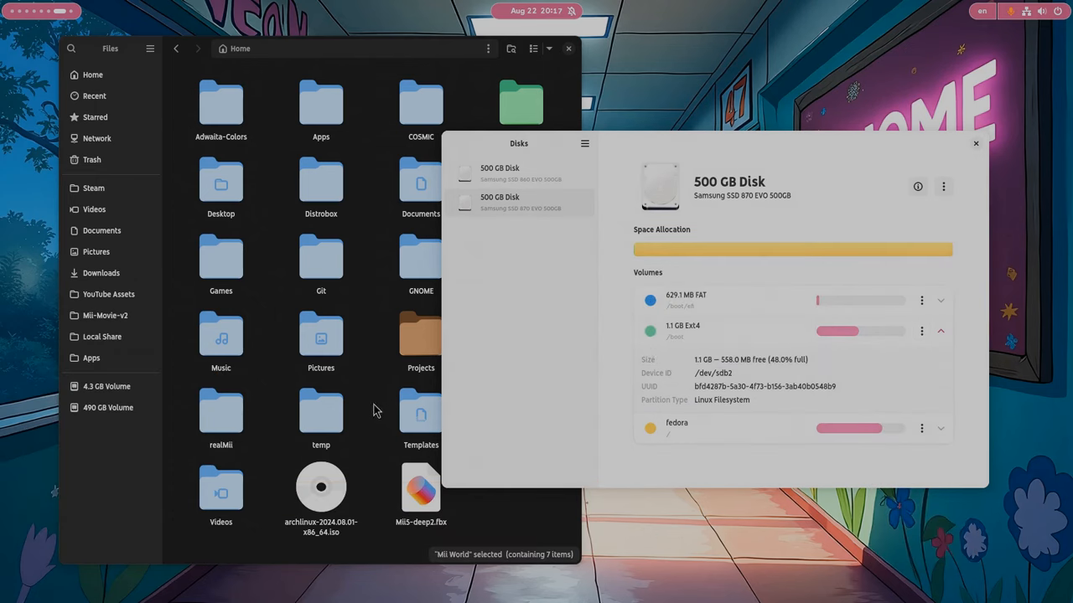
{"action": "double_click", "coordinate": [321, 487]}
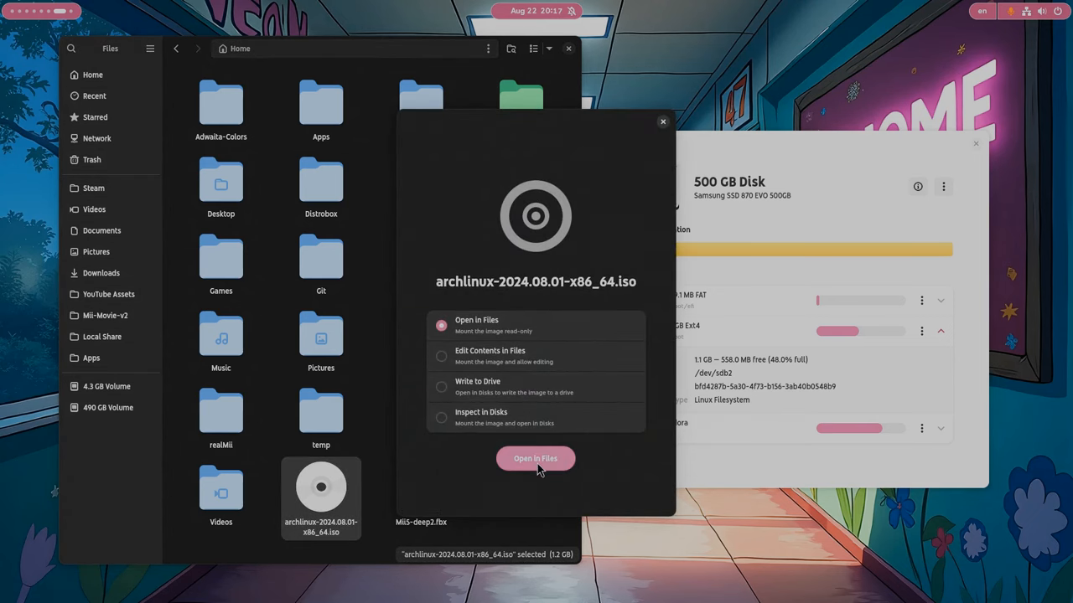
{"action": "left_click", "coordinate": [535, 459]}
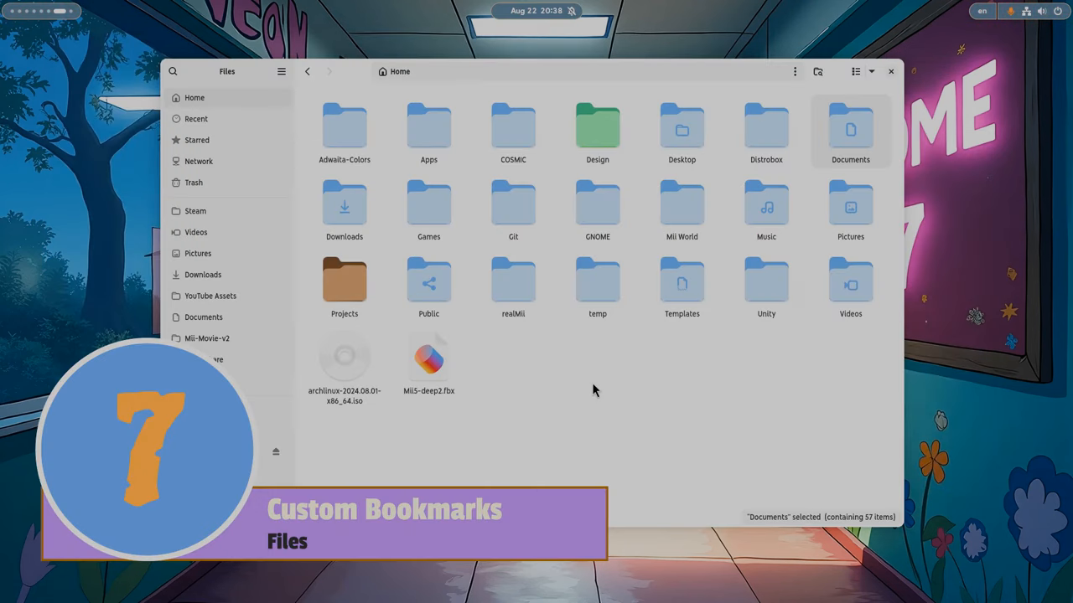
{"action": "mouse_move", "coordinate": [593, 387]}
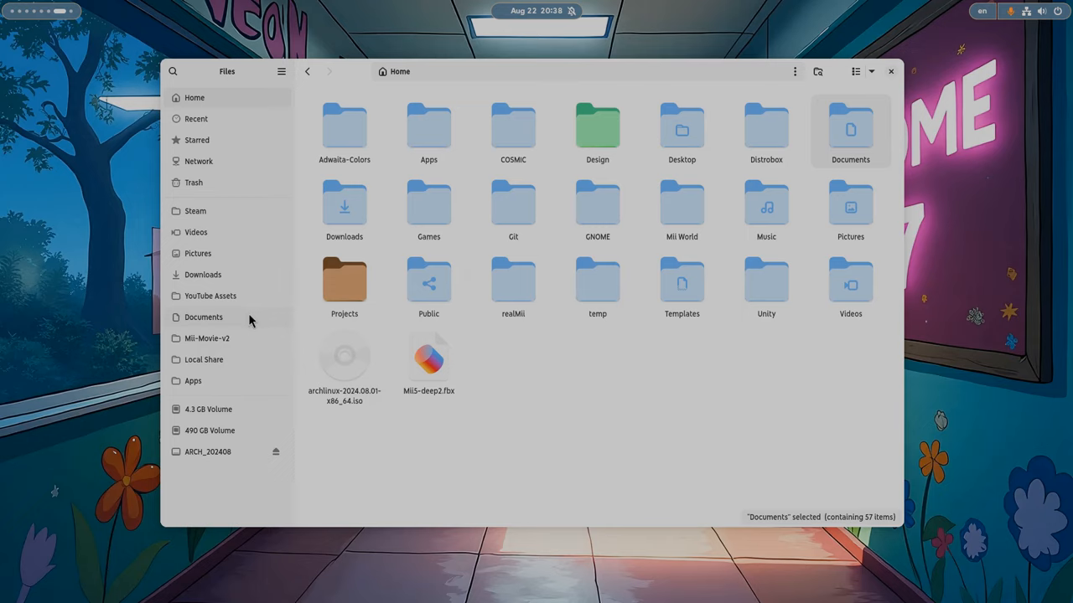
Bring up the Documents bookmark's options and drag the Documents folder back into the sidebar.
{"action": "right_click", "coordinate": [202, 317]}
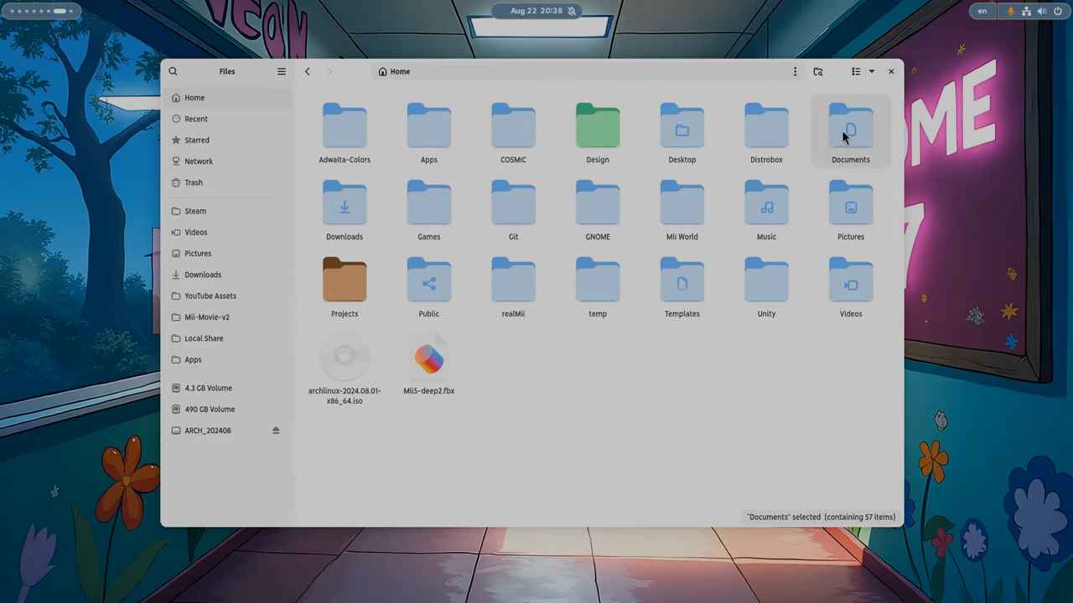
{"action": "left_click_drag", "start_coordinate": [850, 130], "coordinate": [227, 381]}
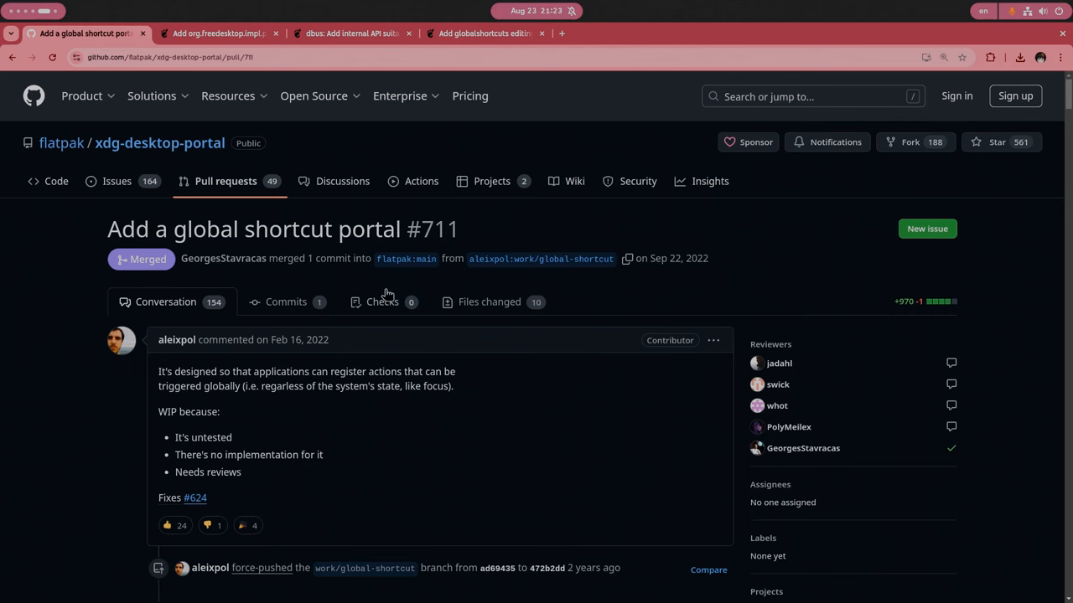
Pass the gnome-shell GlobalShortcuts API tab and reach the 'Add globalshortcuts editing' merge request.
{"action": "triple_click", "coordinate": [283, 228]}
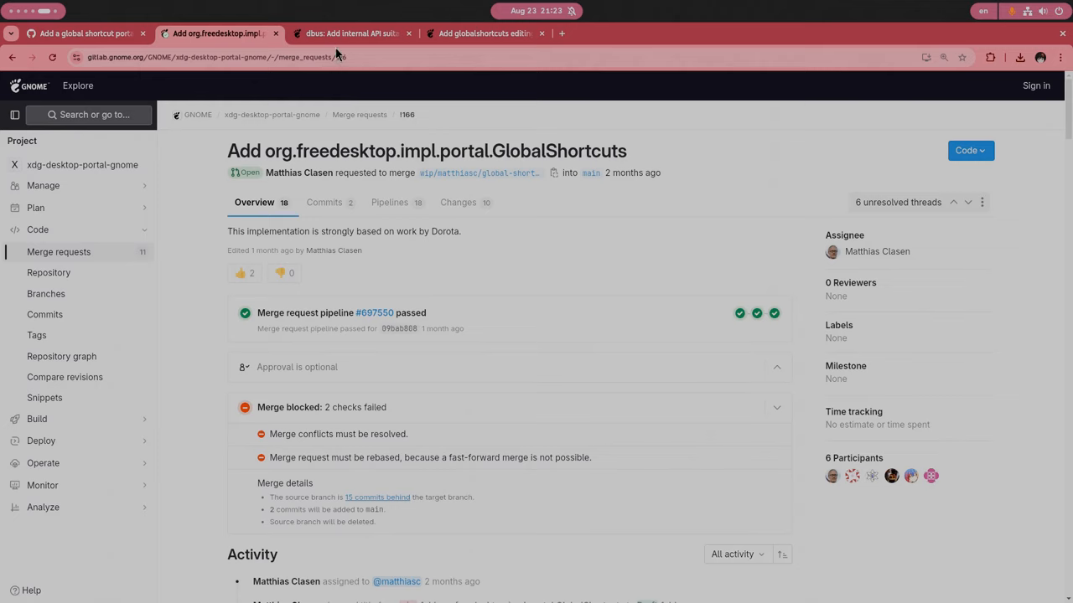
{"action": "left_click", "coordinate": [344, 34]}
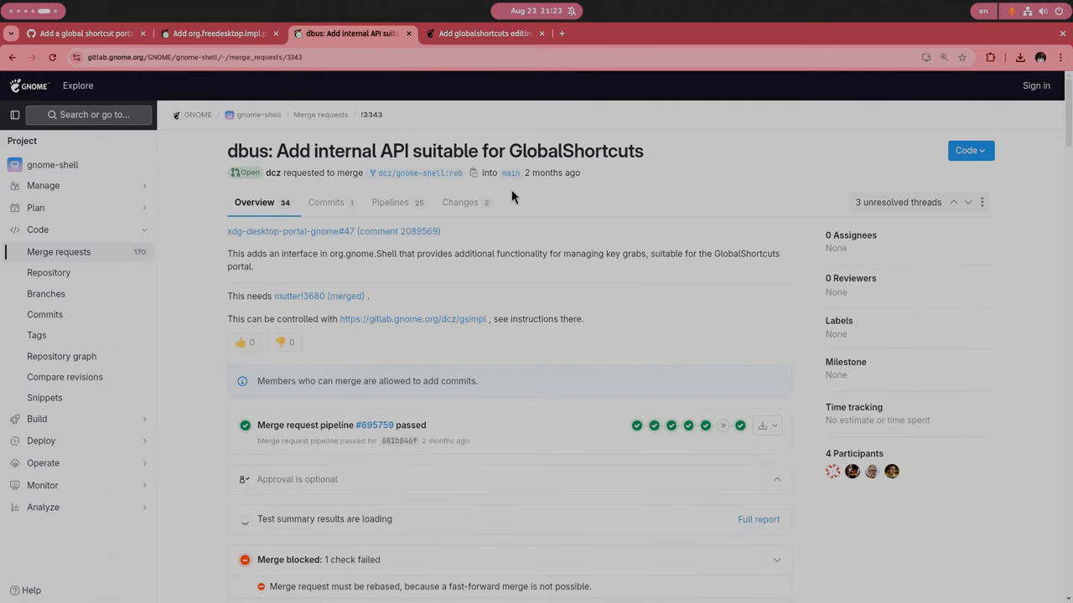
{"action": "mouse_move", "coordinate": [508, 195]}
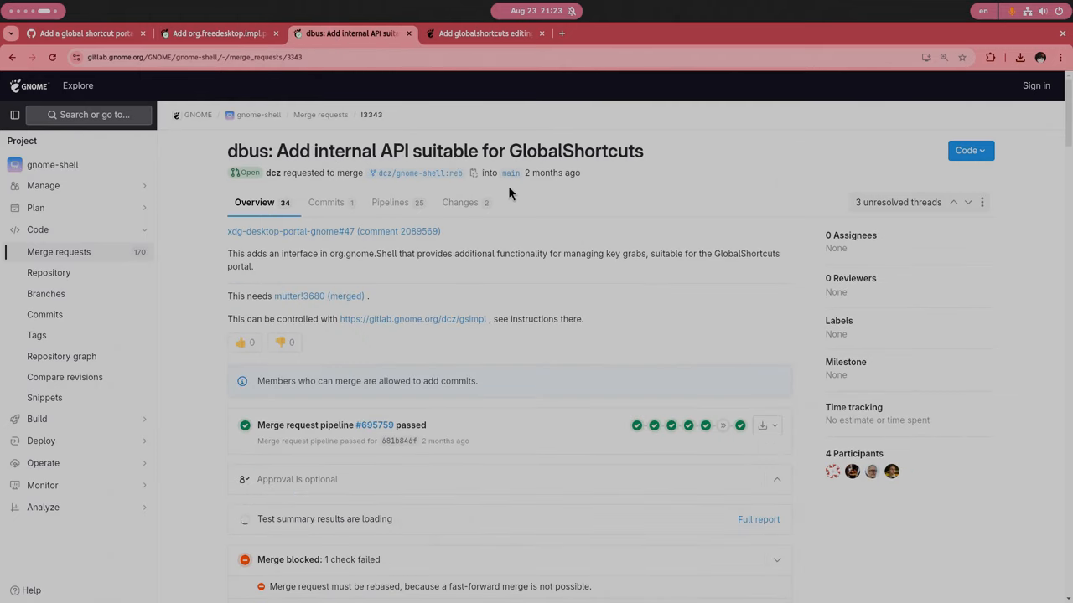
{"action": "left_click", "coordinate": [482, 33]}
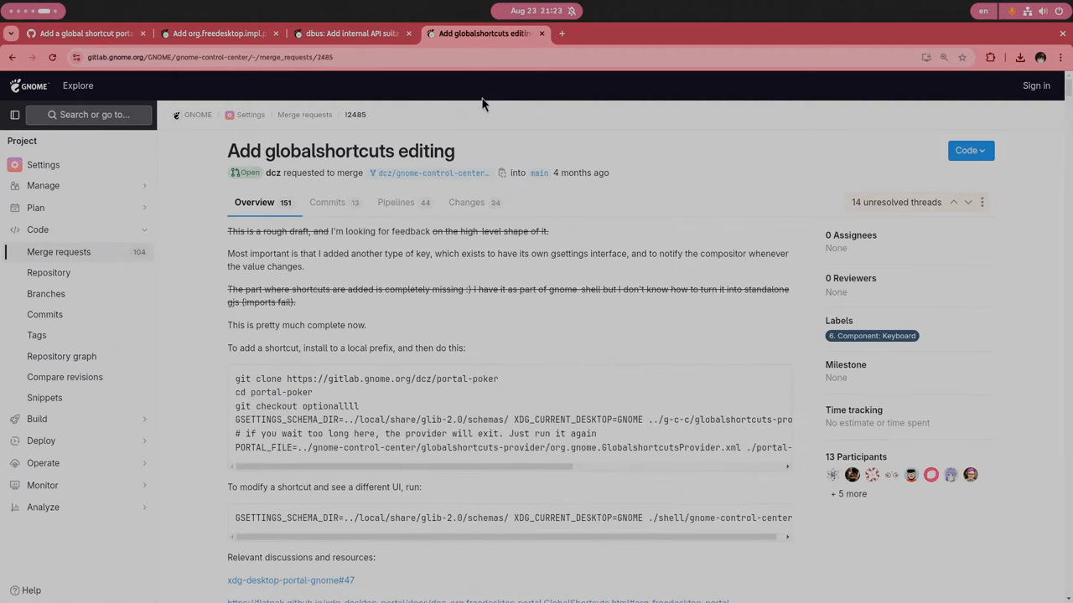
{"action": "mouse_move", "coordinate": [514, 266]}
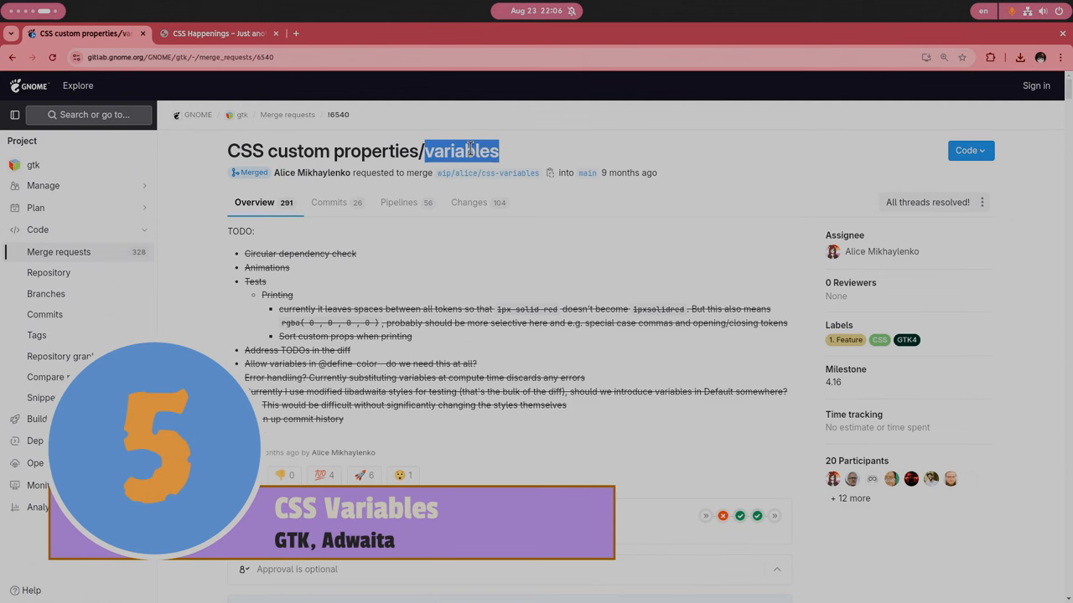
Scroll the CSS variables merge request, then read the Variables section of the CSS Happenings post.
{"action": "scroll", "scroll_direction": "down", "scroll_amount": 3}
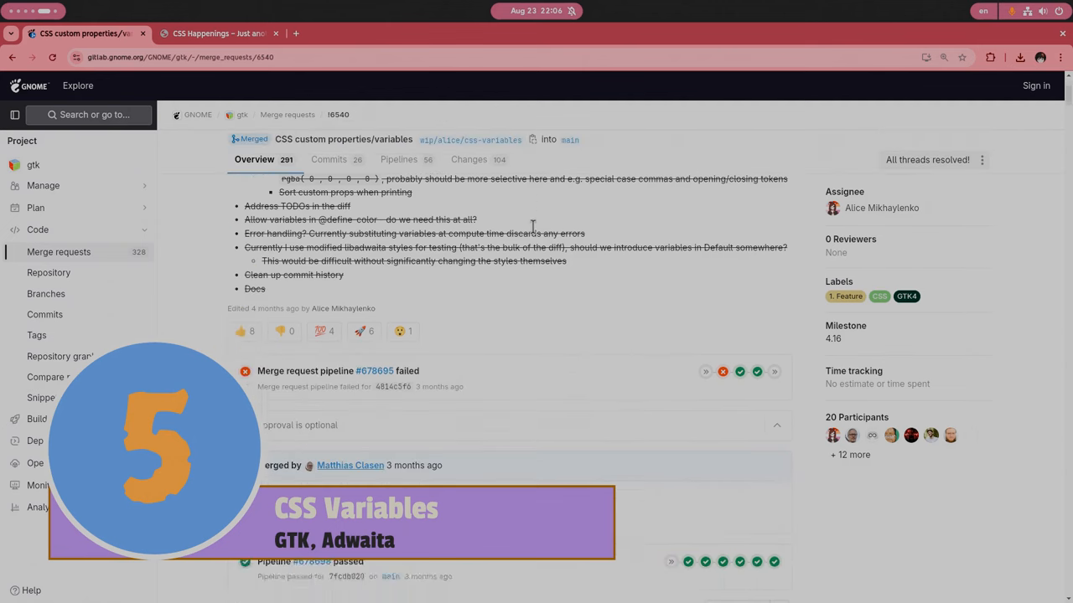
{"action": "scroll", "scroll_direction": "down", "scroll_amount": 3}
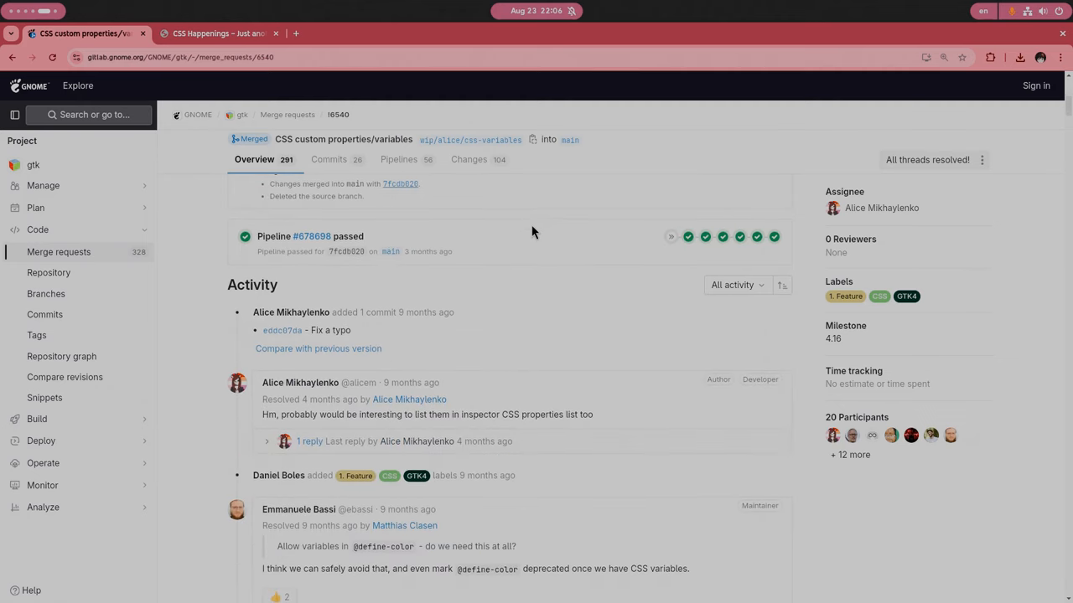
{"action": "mouse_move", "coordinate": [263, 57]}
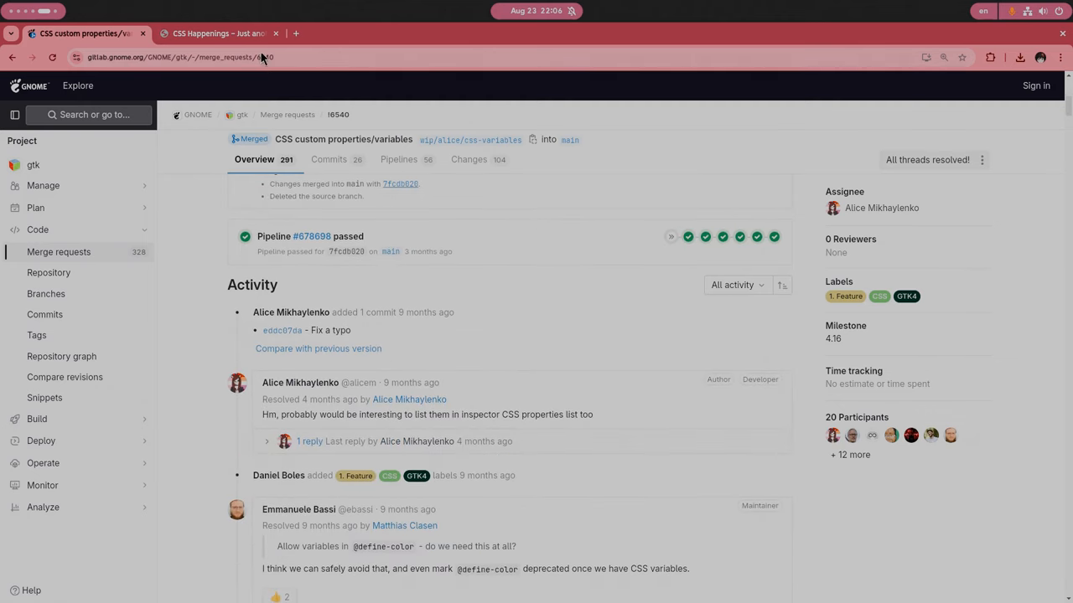
{"action": "left_click", "coordinate": [220, 33]}
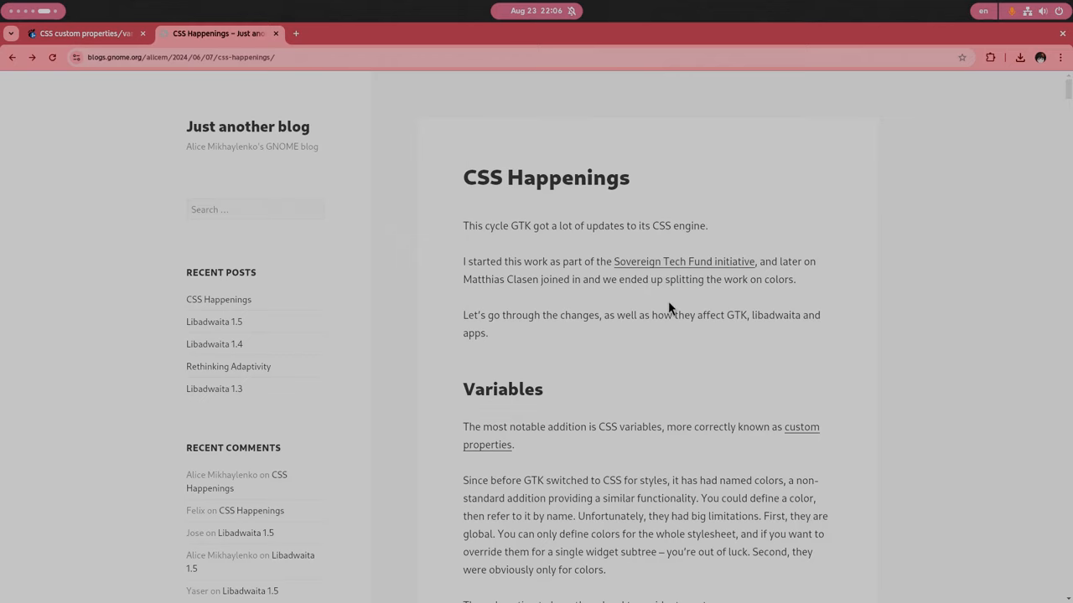
{"action": "scroll", "scroll_direction": "down", "scroll_amount": 3}
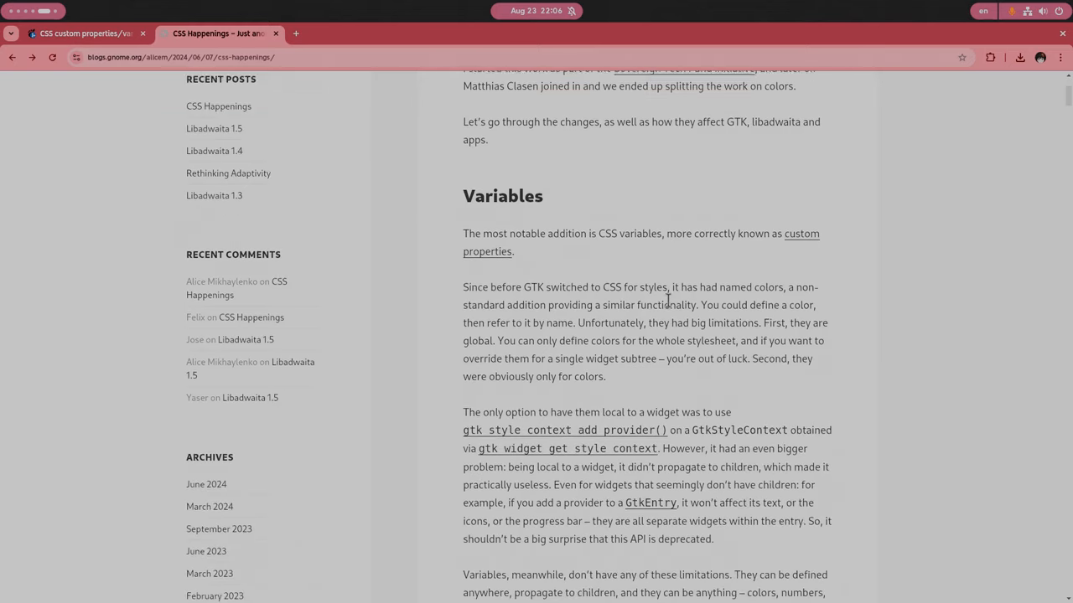
{"action": "scroll", "scroll_direction": "down", "scroll_amount": 3}
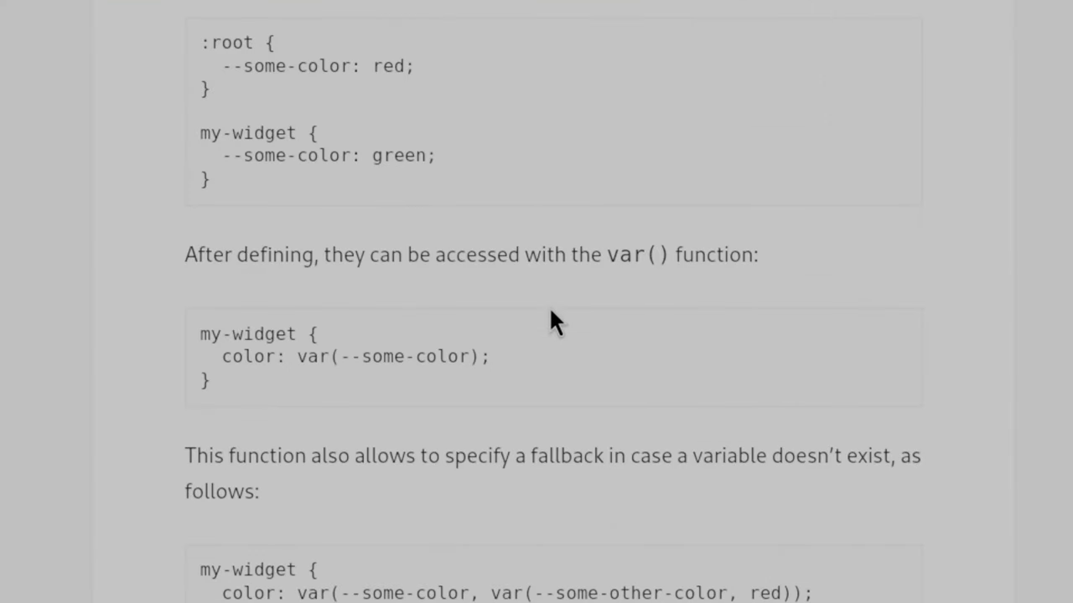
{"action": "mouse_move", "coordinate": [576, 333]}
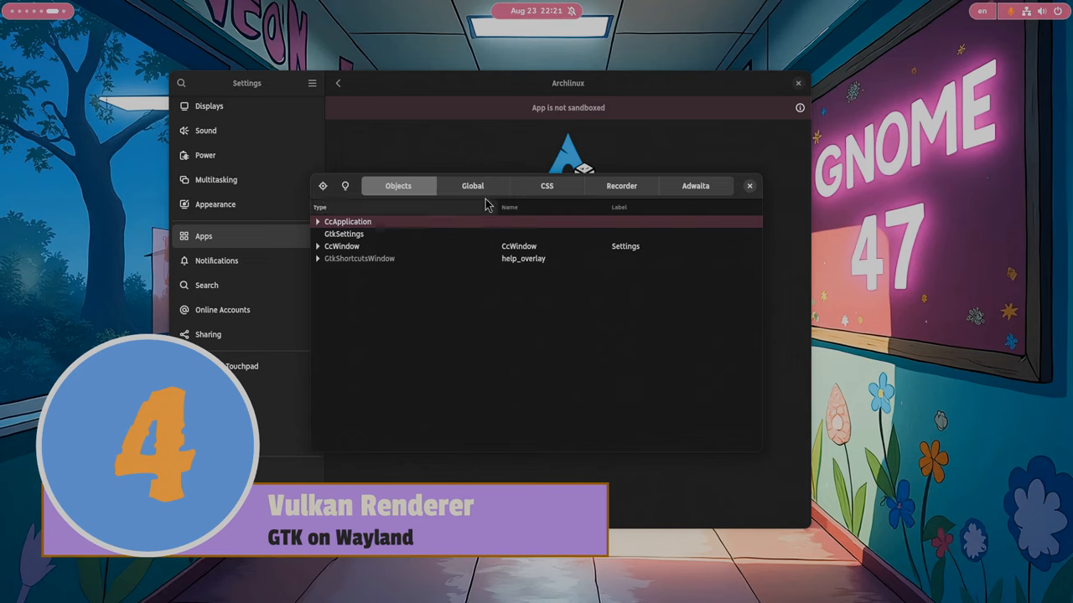
{"action": "left_click", "coordinate": [471, 185]}
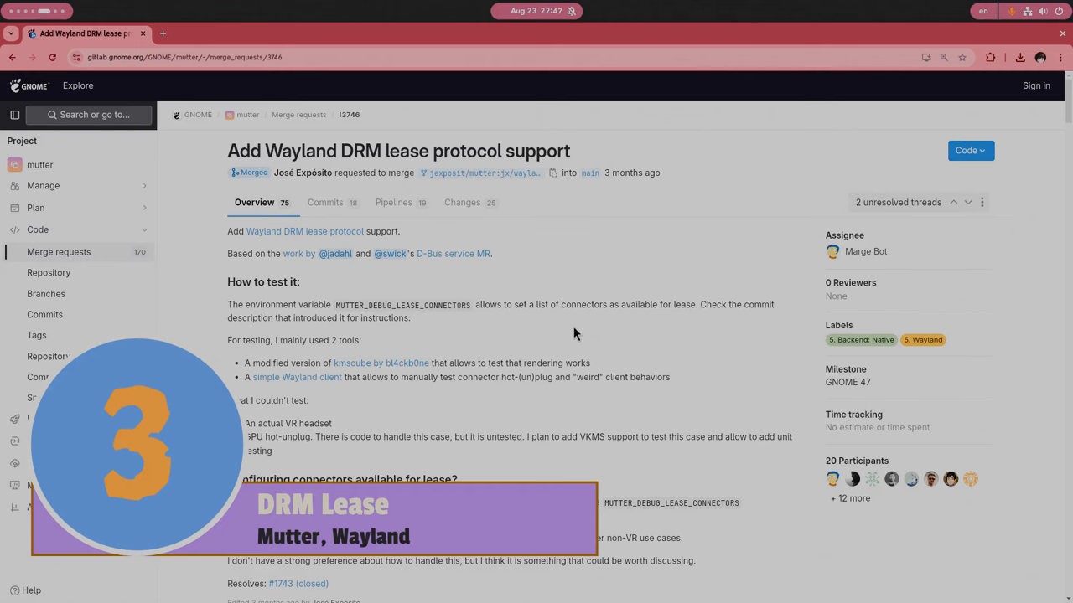
{"action": "mouse_move", "coordinate": [481, 278]}
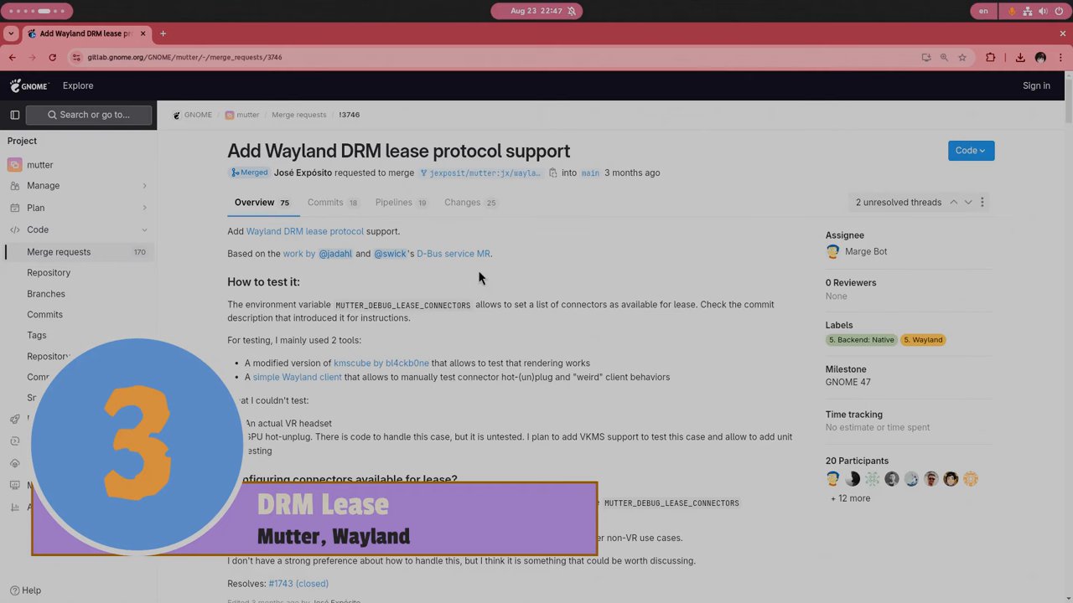
Show the DRM lease merge request's 18 commits and scroll through the list.
{"action": "left_click", "coordinate": [324, 202]}
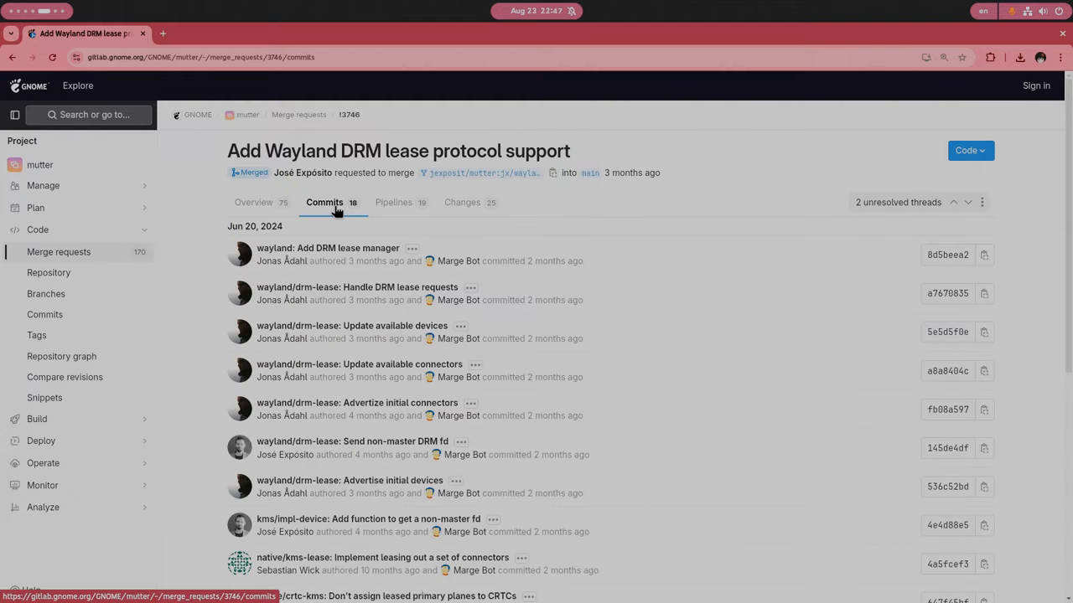
{"action": "scroll", "scroll_direction": "down", "scroll_amount": 3}
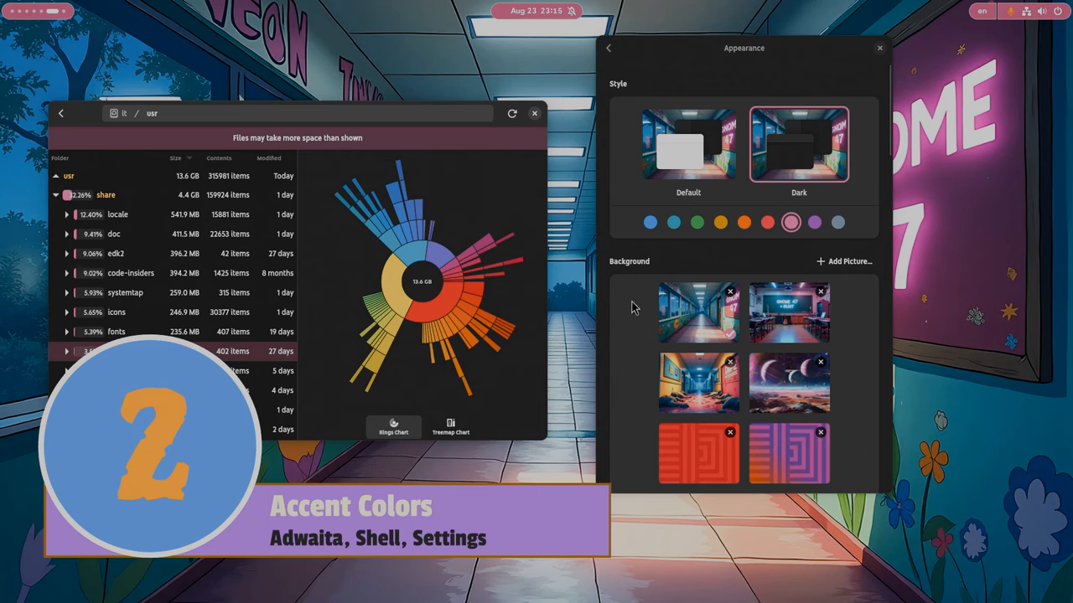
Try the green accent colour, settle on purple, and open the 'en' keyboard layout choices.
{"action": "left_click", "coordinate": [696, 222]}
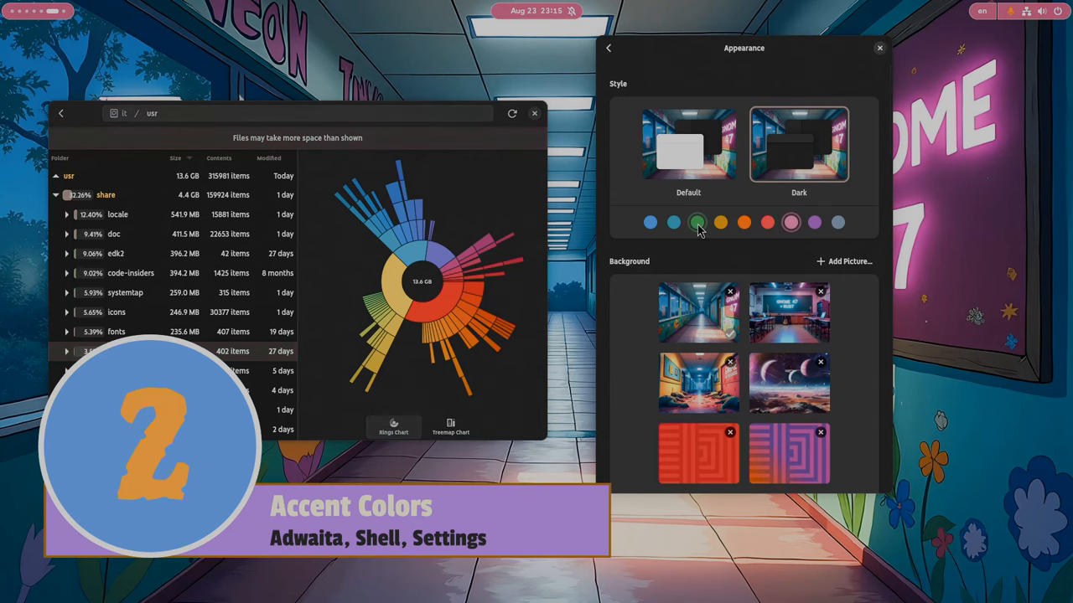
{"action": "left_click", "coordinate": [799, 143]}
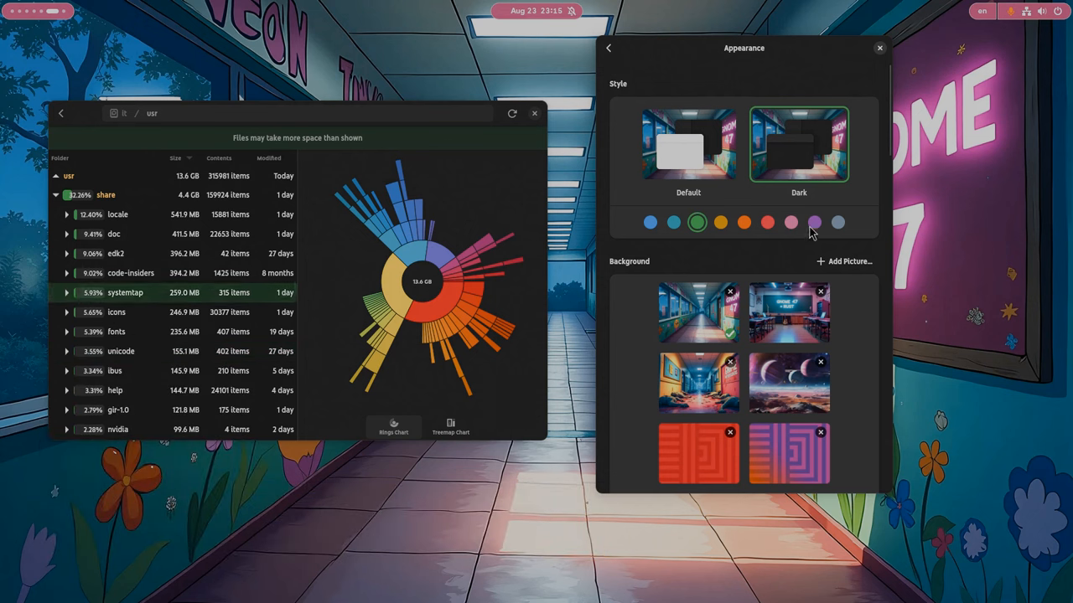
{"action": "left_click", "coordinate": [814, 222]}
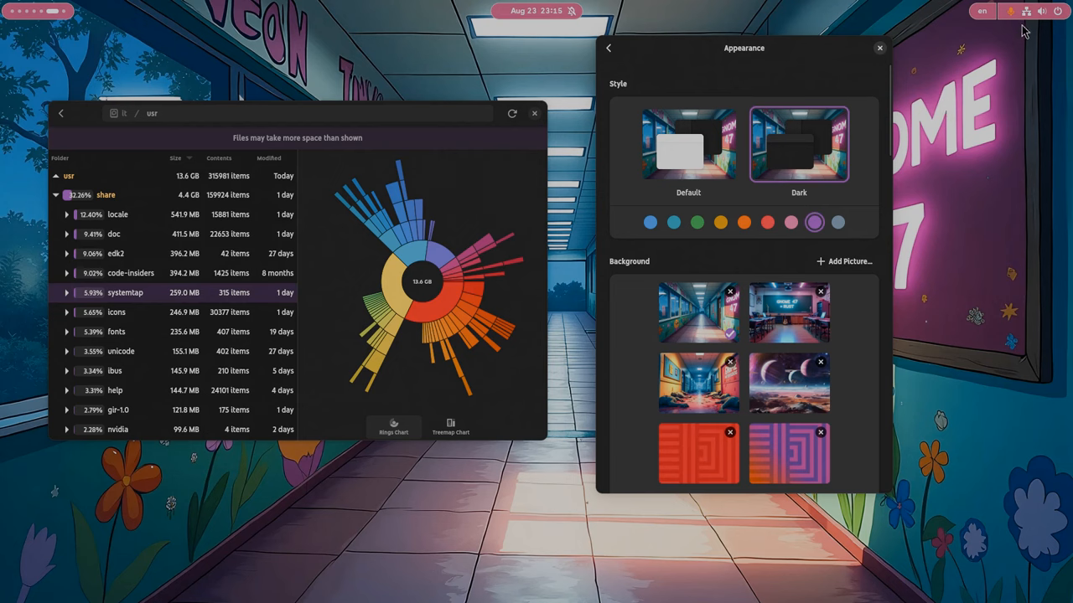
{"action": "left_click", "coordinate": [980, 11]}
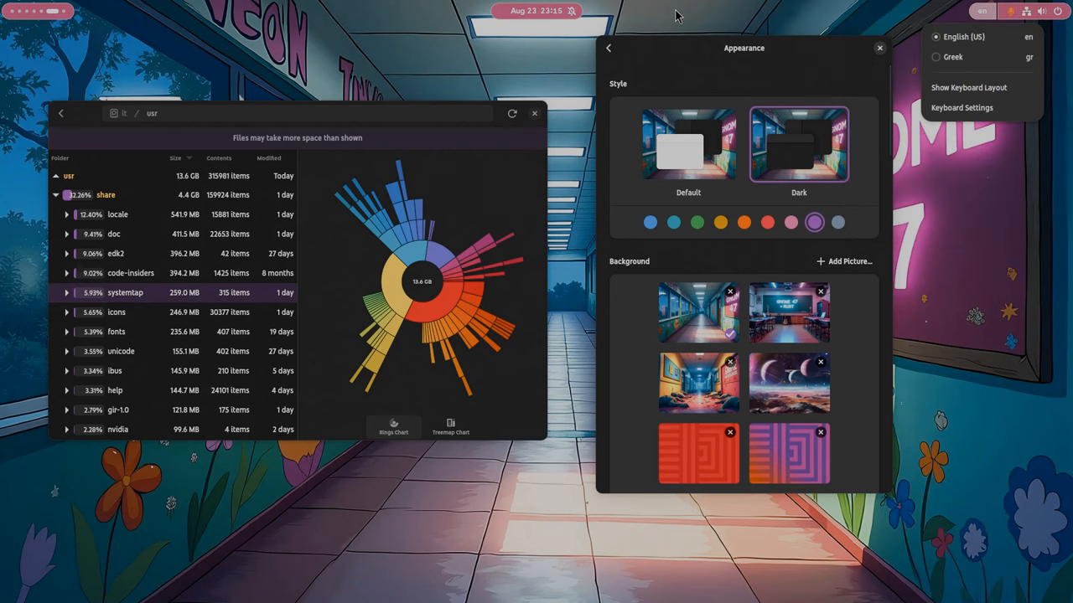
{"action": "key", "text": "Super"}
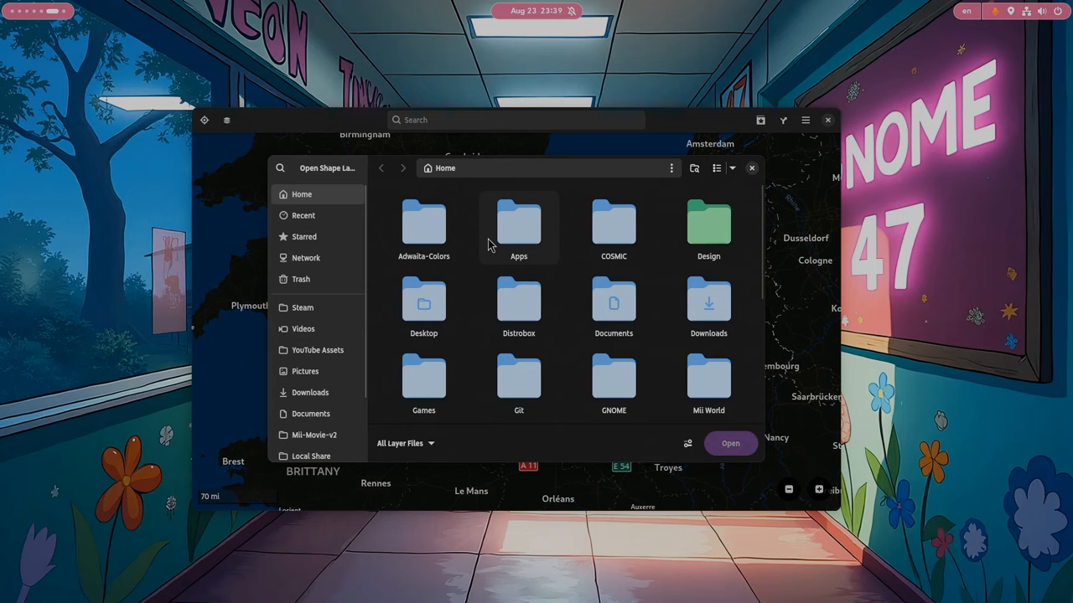
Search for 'shape' in the Open Shape Layer chooser and open the All Layer Files filter list.
{"action": "type", "text": "shape"}
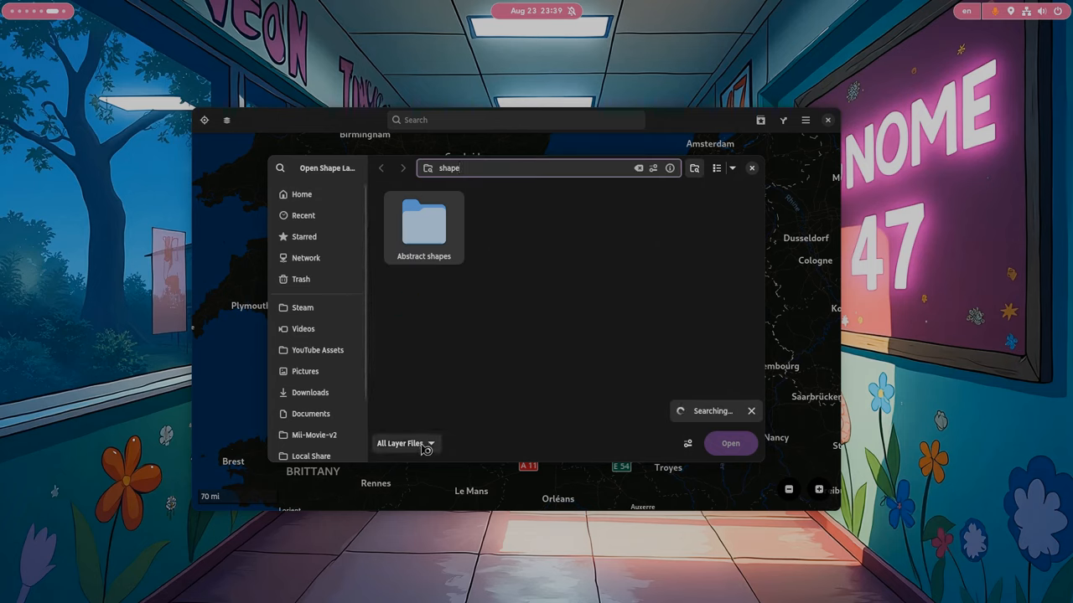
{"action": "left_click", "coordinate": [405, 443]}
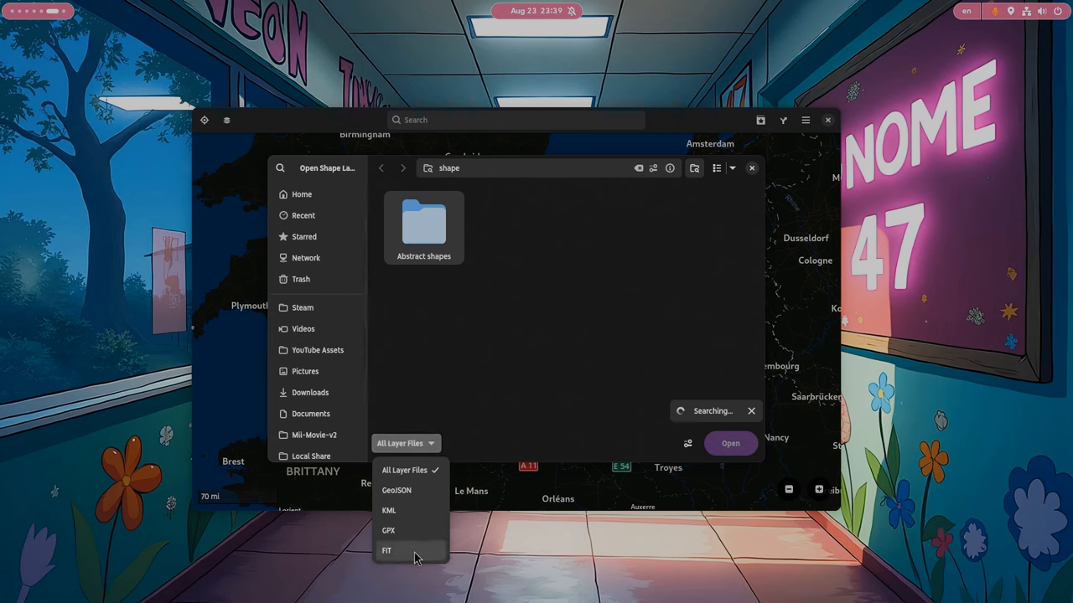